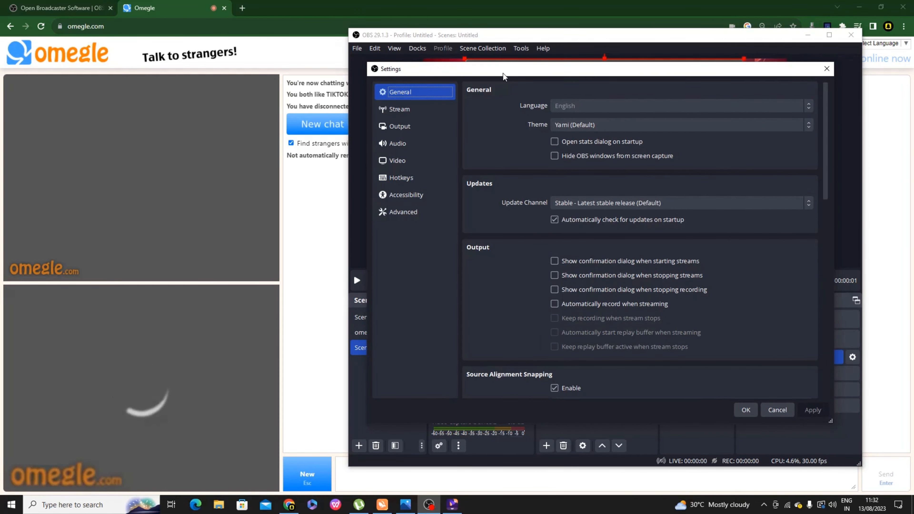
- Show the Hotkeys settings listing Scene 2's show/hide shortcuts for Media Source 6
click(401, 177)
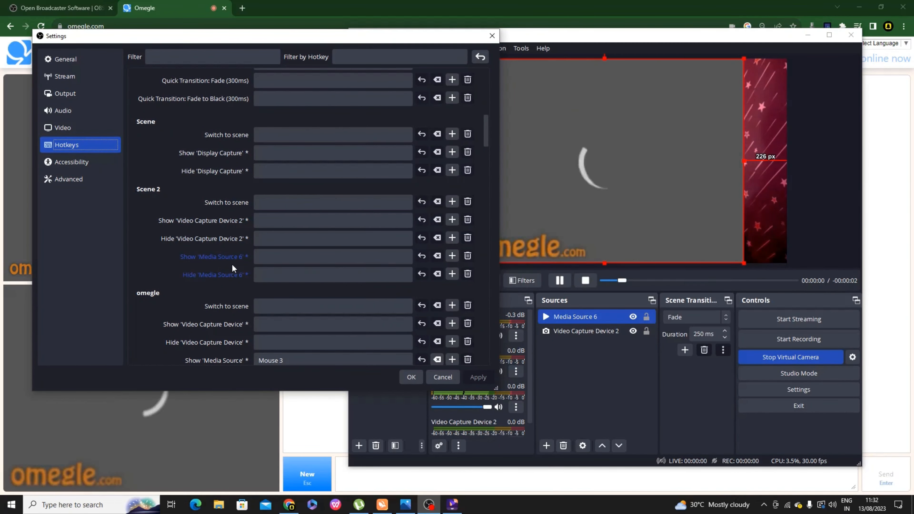
- Dismiss the Settings dialog, returning to the main view with Media Source 6 in Scene 2
click(411, 378)
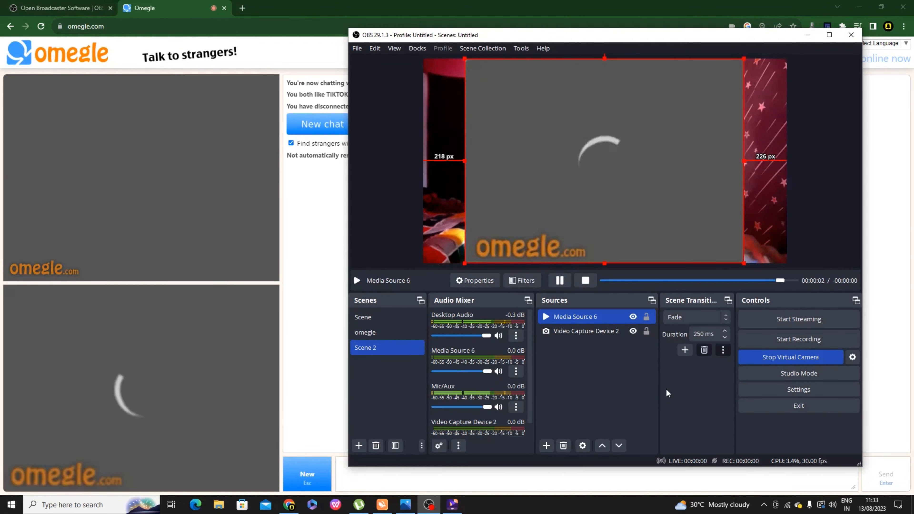